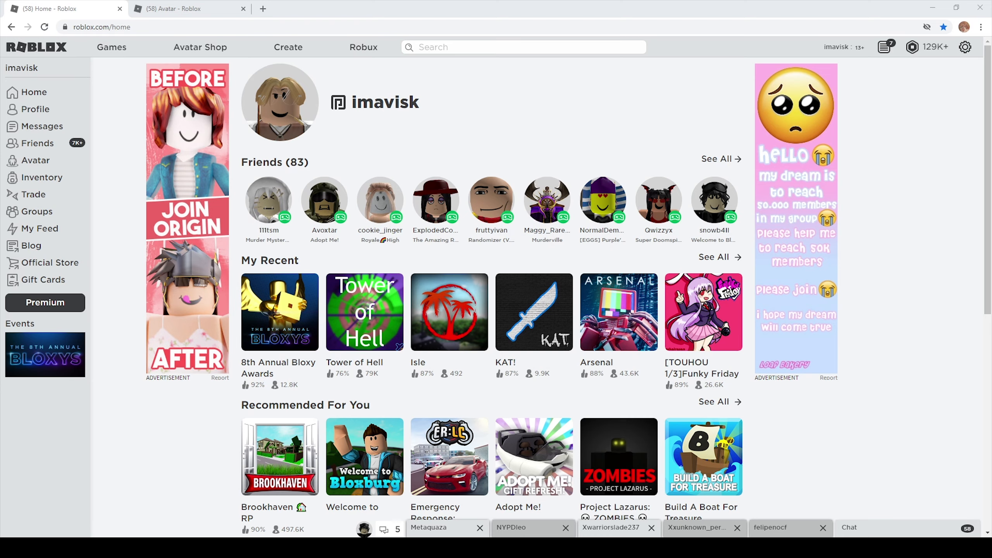
mouse_move(381, 169)
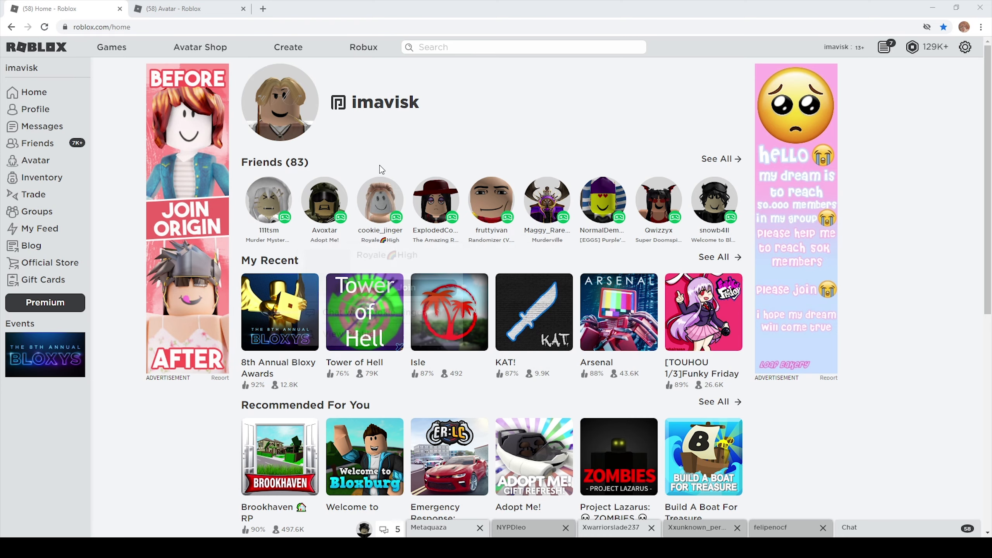
Go to the Community Creations accessories catalog and expand the Relevance sort dropdown
click(199, 47)
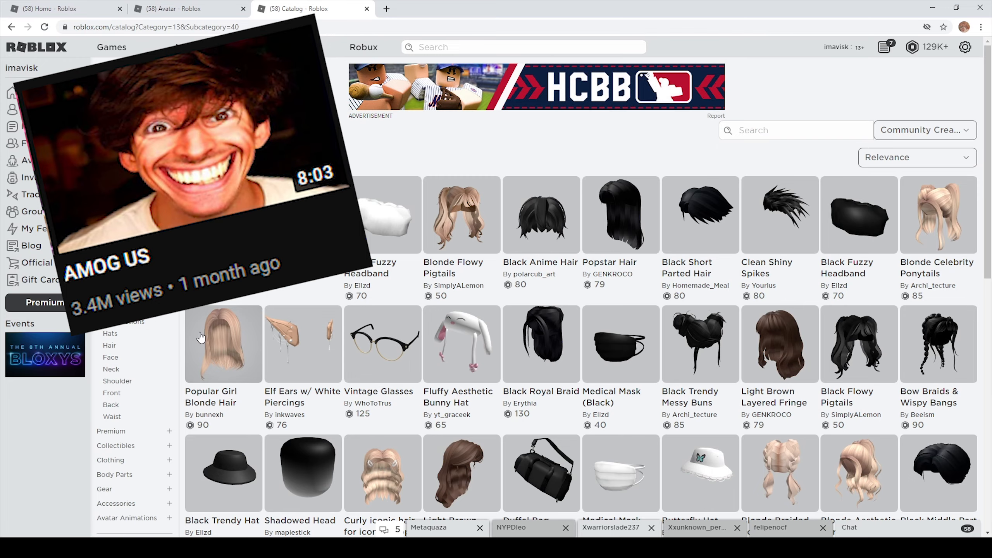
click(918, 158)
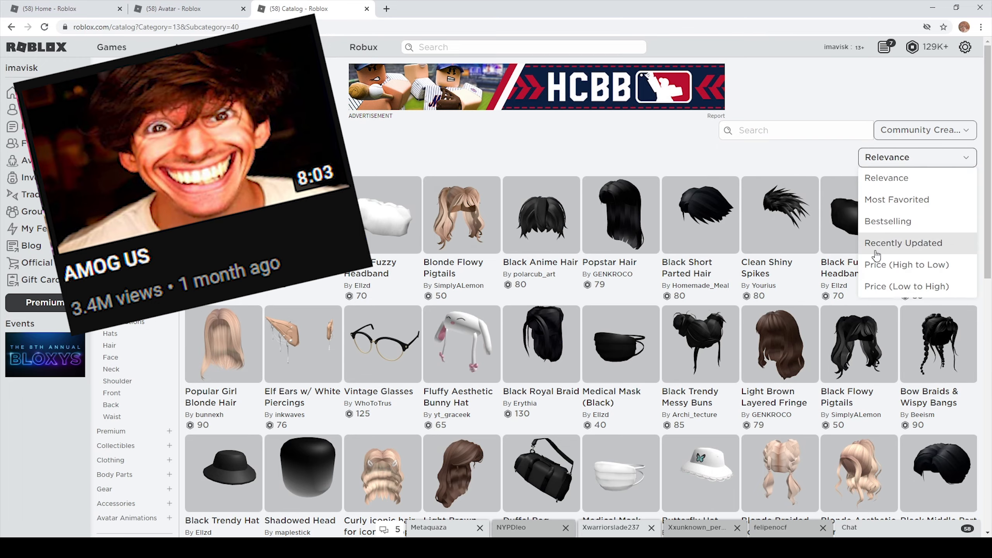
Sort by Recently Updated, set Unavailable Items to Show, and browse down to Suspecious Head
click(904, 243)
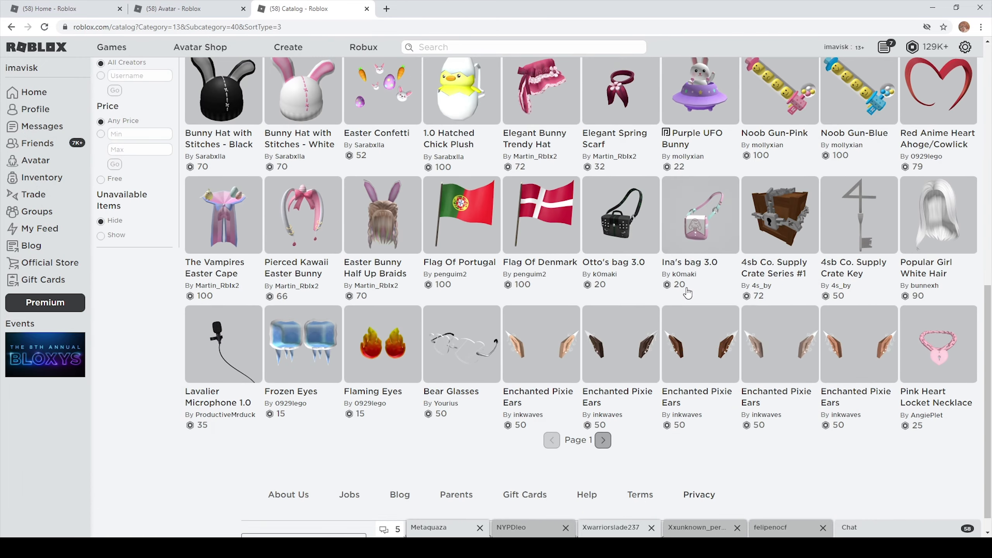
click(100, 235)
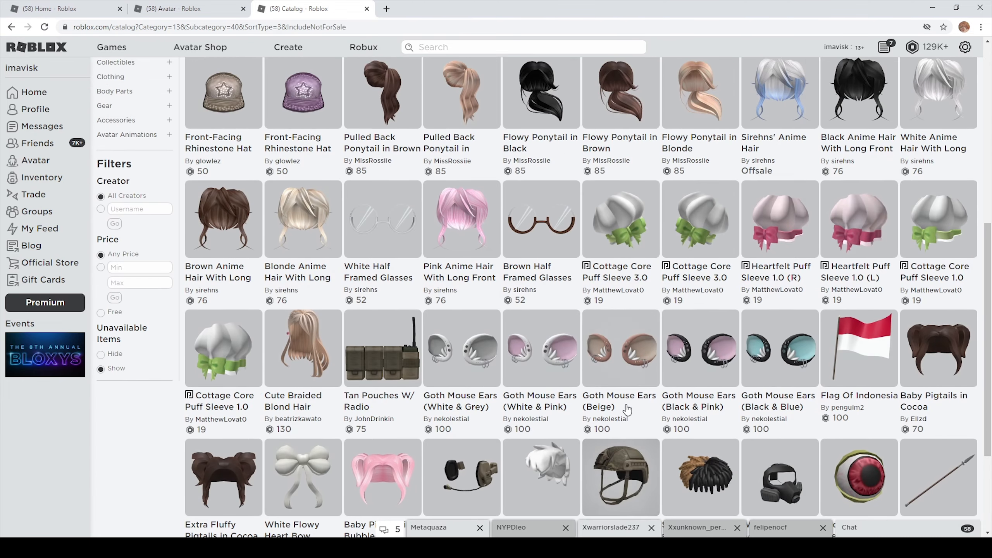
scroll(down, 3)
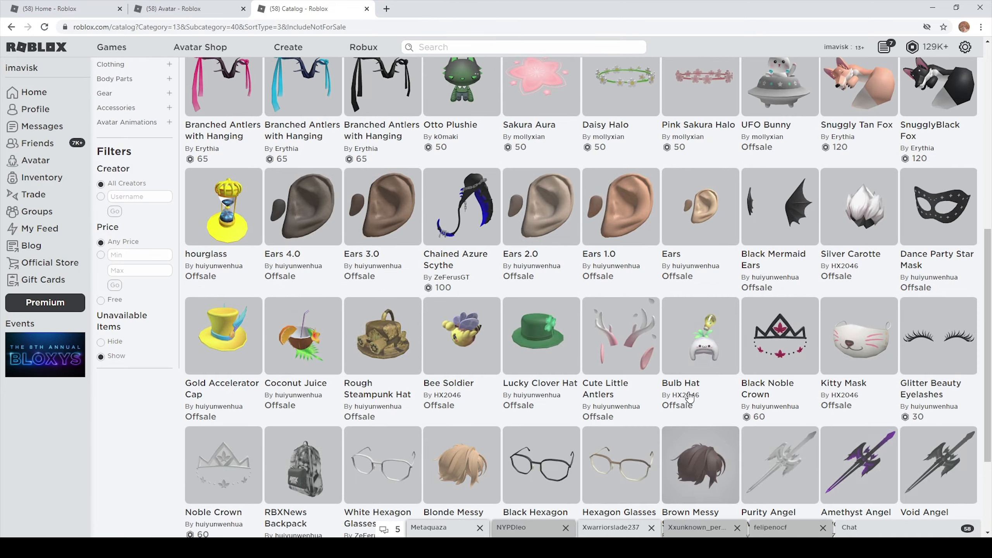
scroll(up, 3)
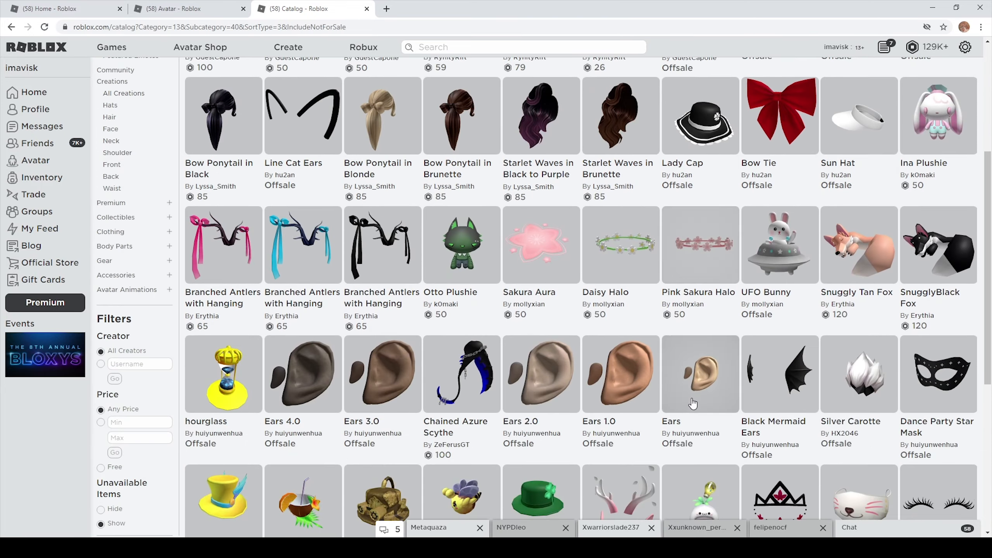
scroll(down, 3)
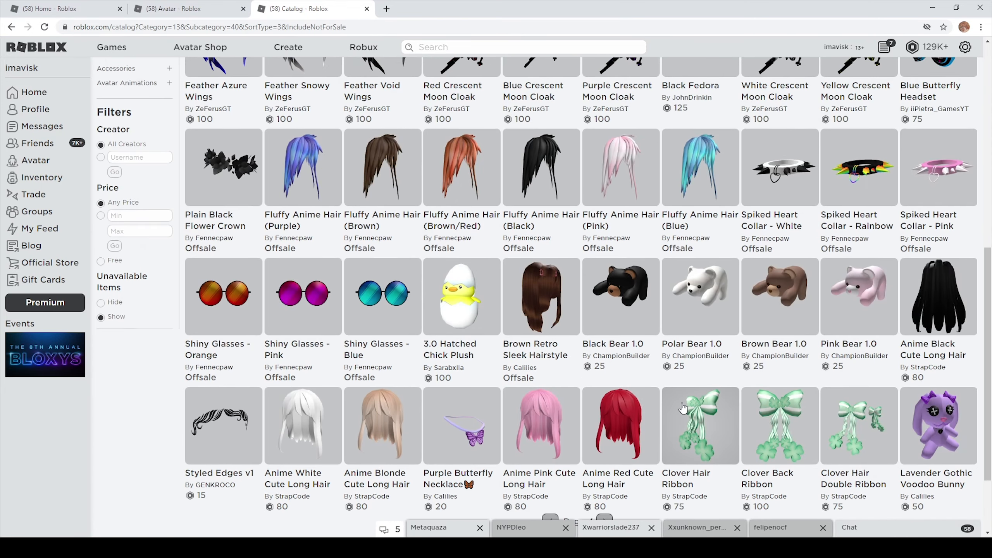
scroll(down, 3)
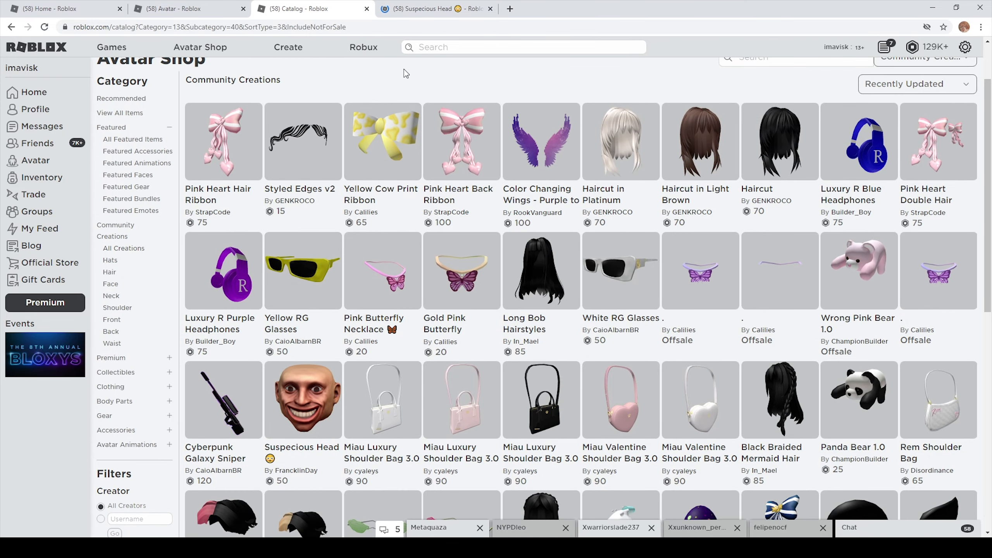
On the Suspecious Head tab, select the description text and start Try On for the hat
click(435, 8)
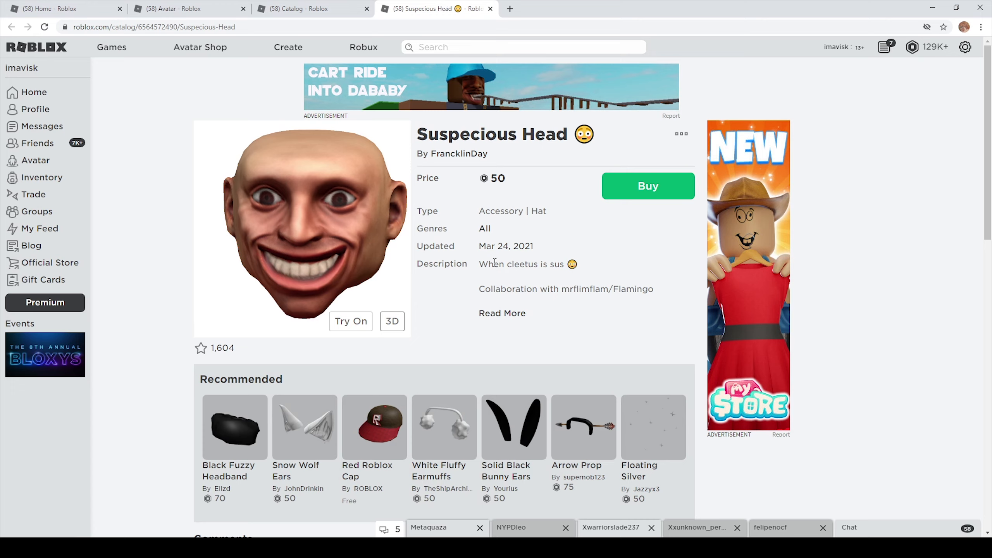
double_click(495, 289)
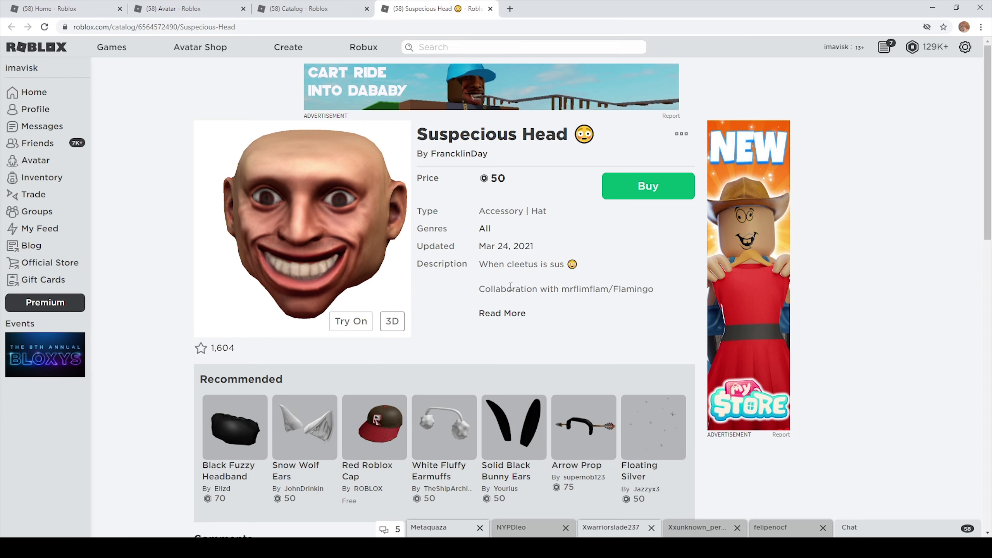
drag(495, 288, 613, 289)
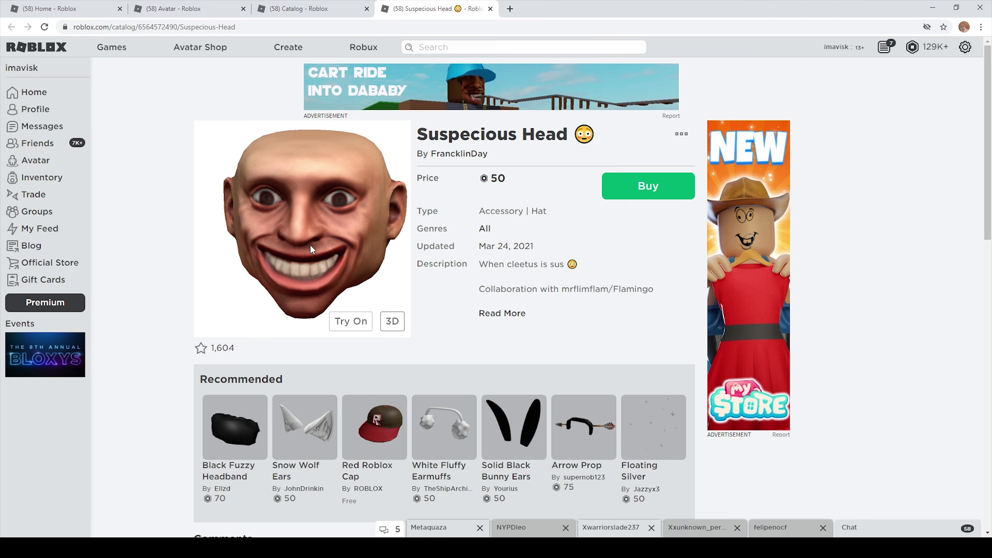
click(350, 321)
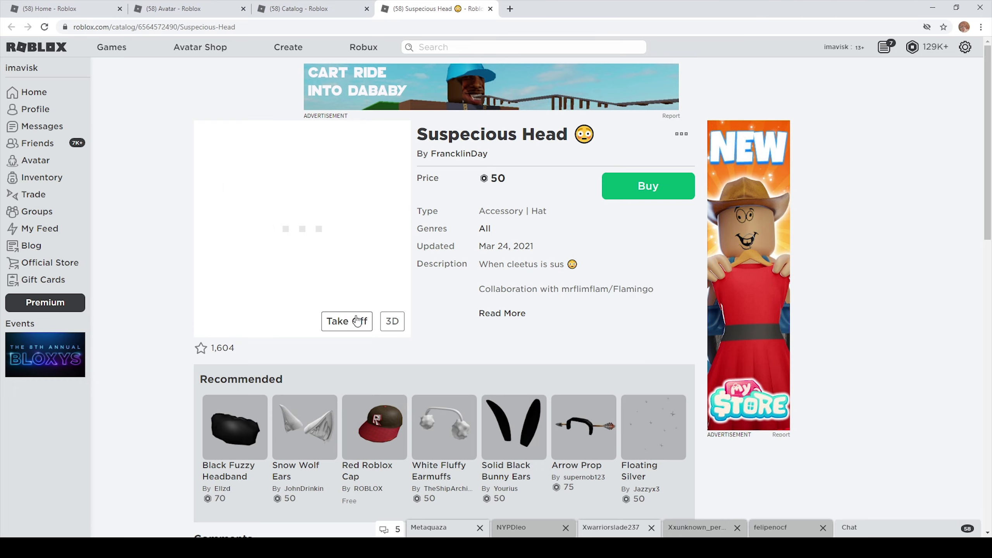